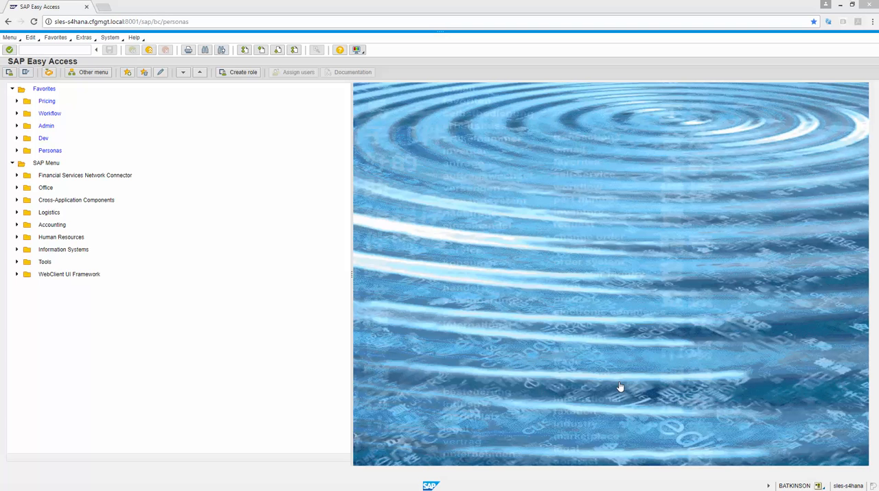
pyautogui.moveTo(544, 168)
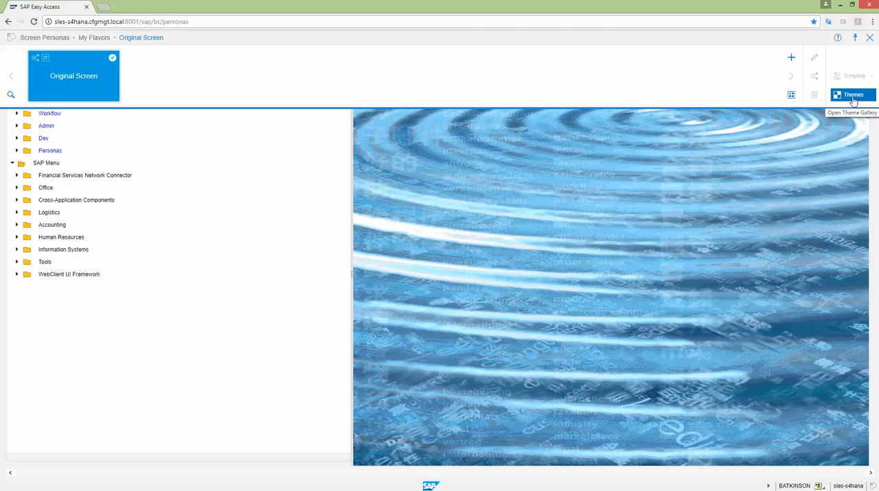
# - Open the Themes gallery from the Personas toolbar
pyautogui.click(851, 95)
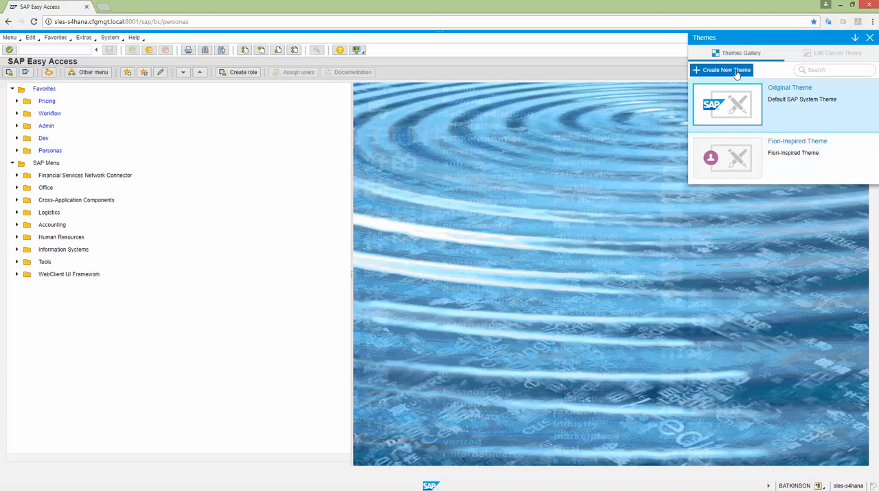
pyautogui.moveTo(721, 68)
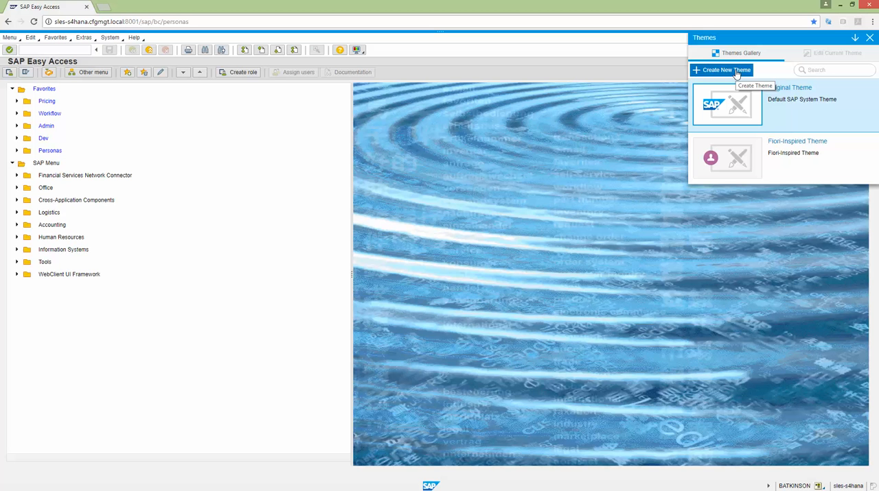
# - Create a new theme named CM with description Configurable Mgmt and confirm with Done
pyautogui.click(721, 69)
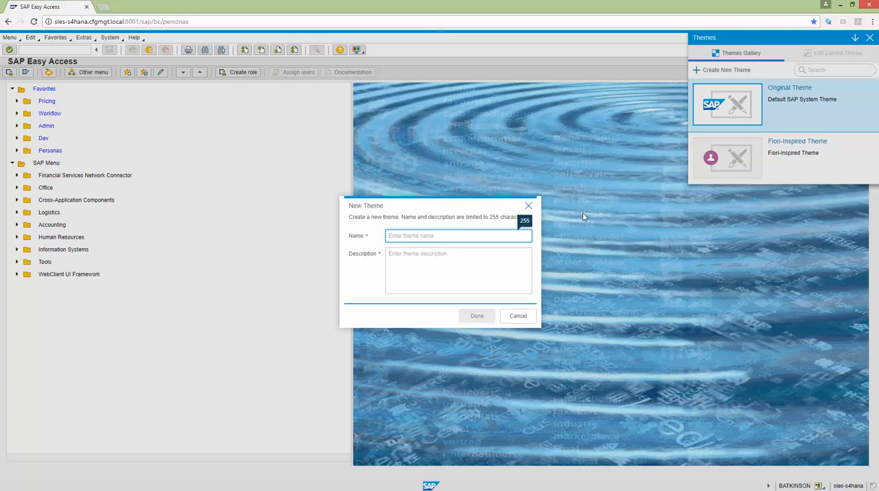
pyautogui.write('CM')
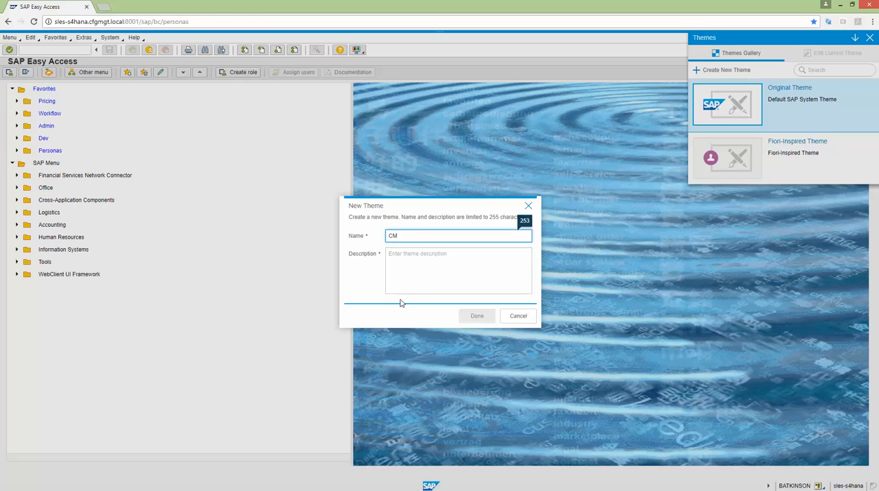
pyautogui.write('Configurable')
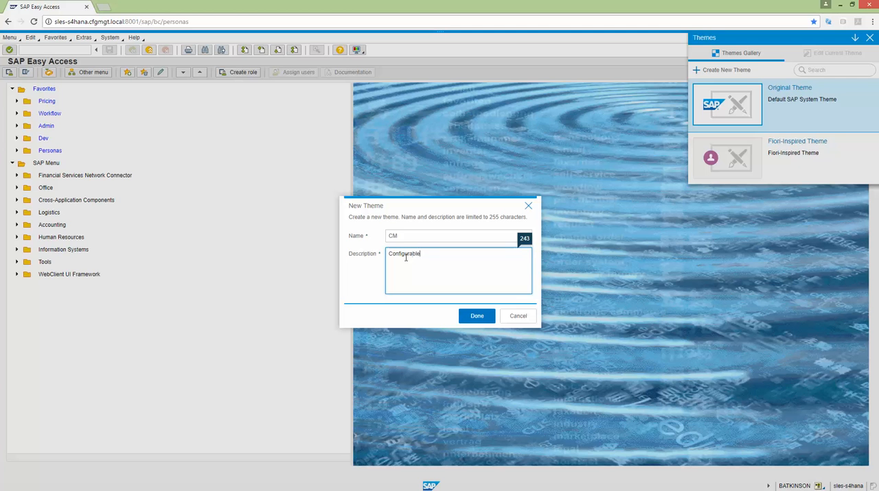
pyautogui.write('M')
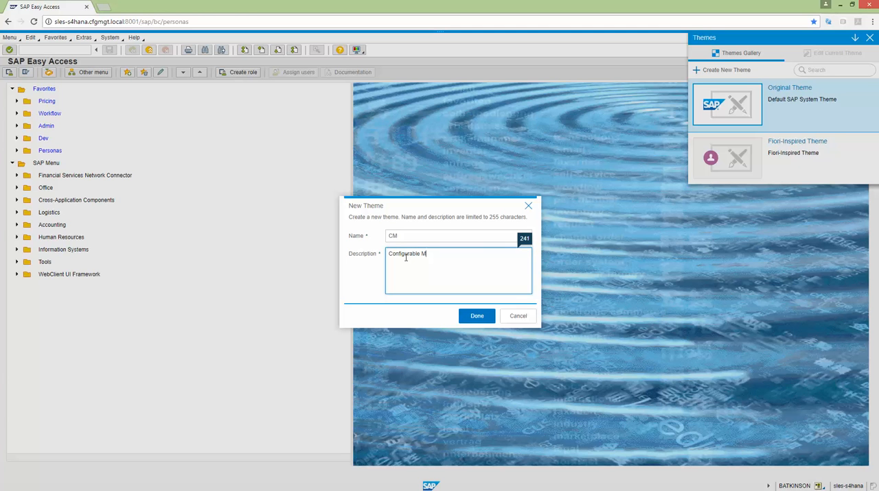
pyautogui.write('gmt')
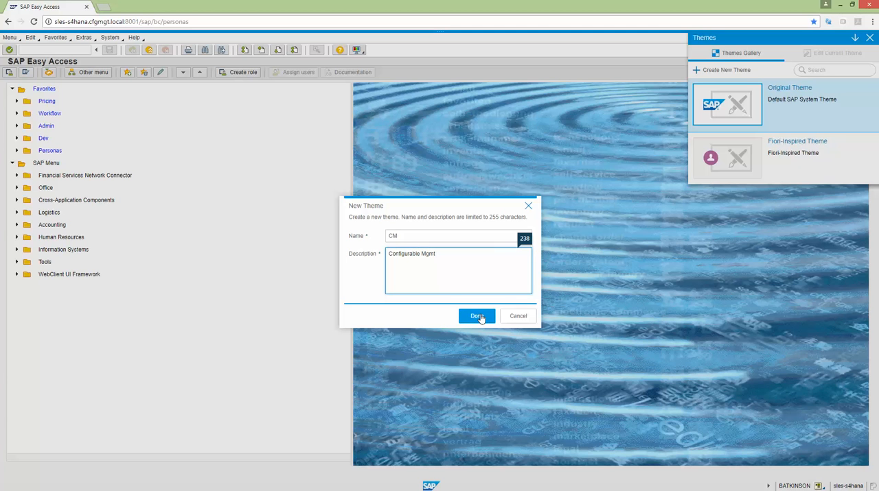
pyautogui.click(477, 316)
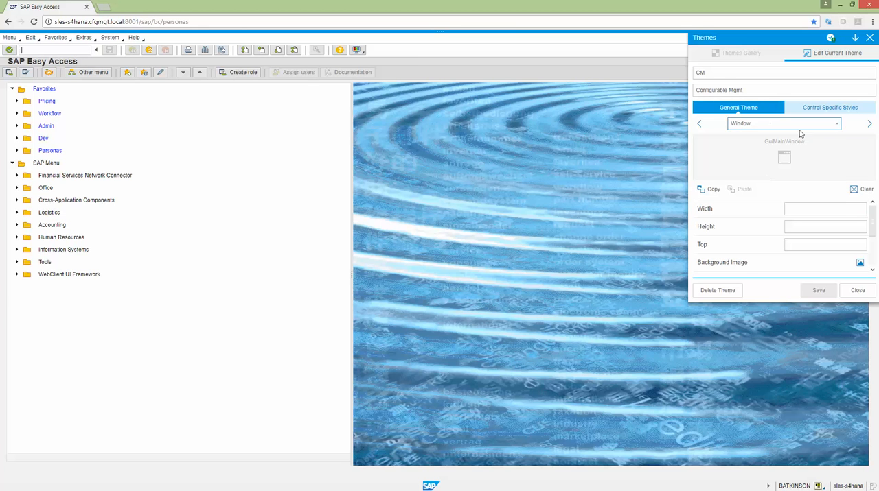
# - Browse the General Theme element list and keep Window as the element to style
pyautogui.click(835, 124)
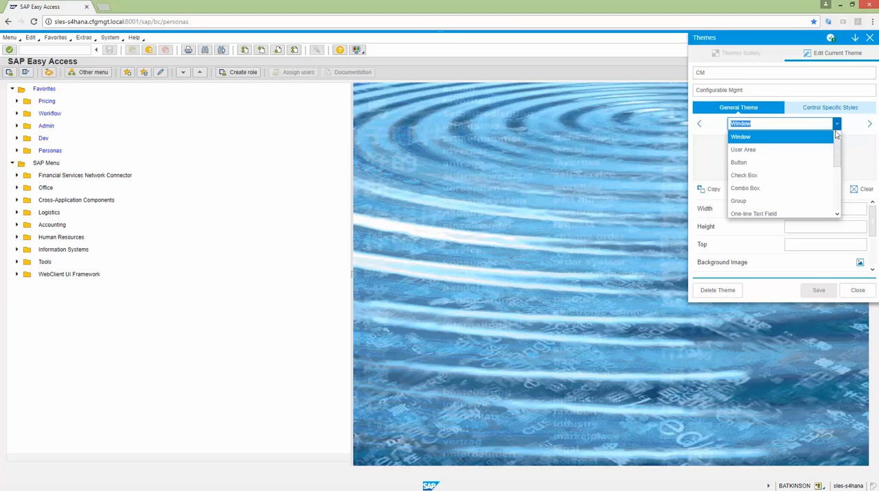
pyautogui.moveTo(838, 154)
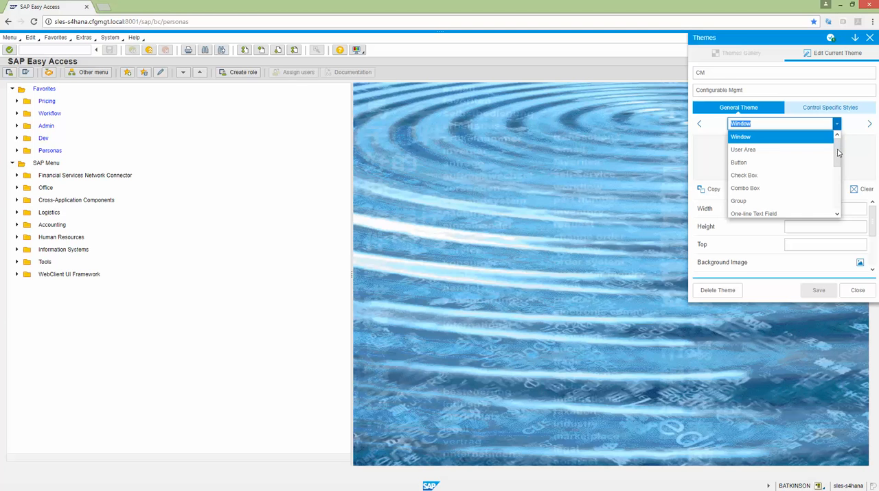
pyautogui.scroll(-3)
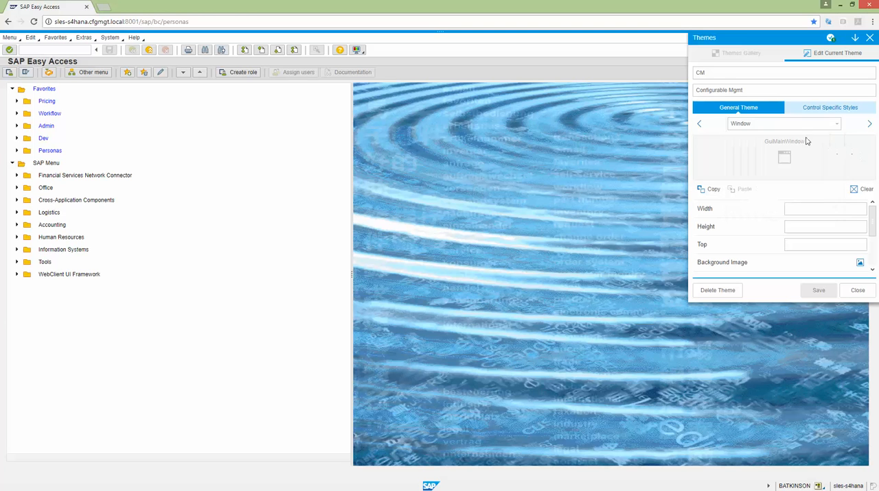
# - Set the Window to width 90%, height 95% and top offset 7%
pyautogui.click(824, 209)
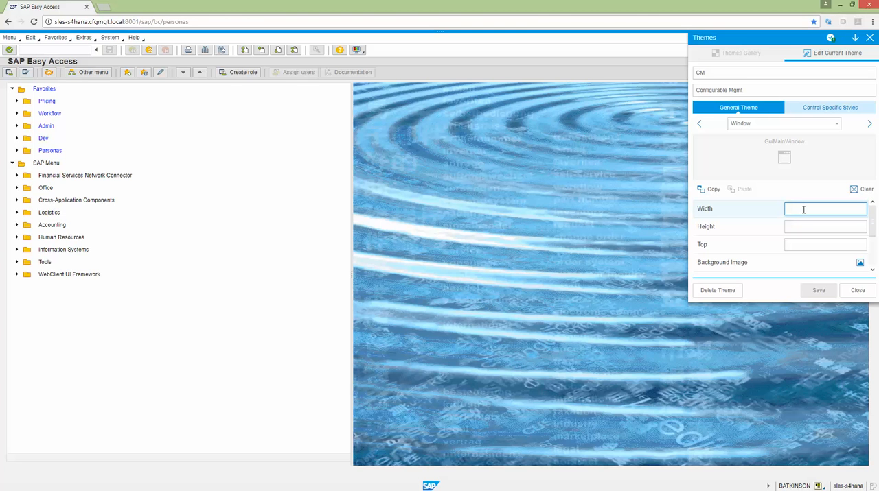
pyautogui.write('9')
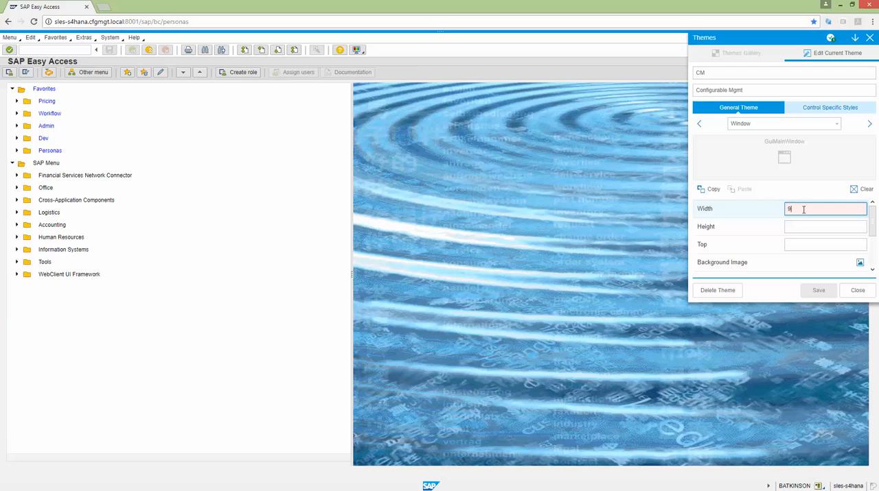
pyautogui.write('0')
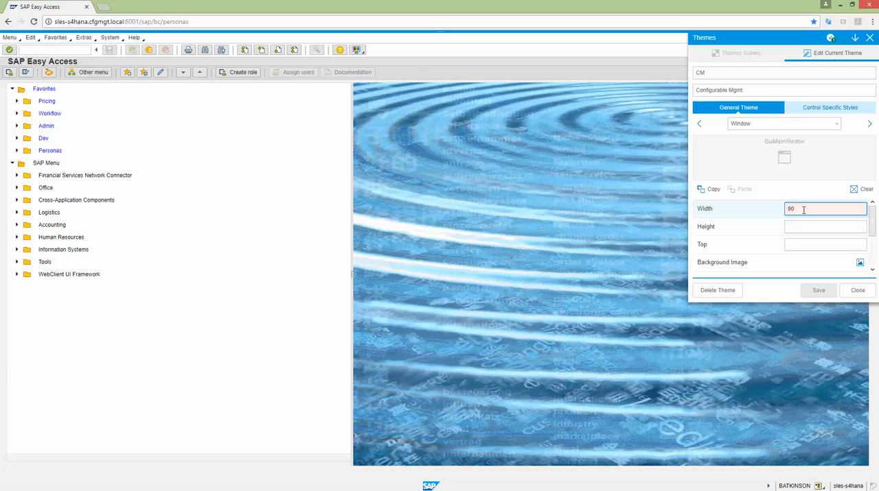
pyautogui.write('%')
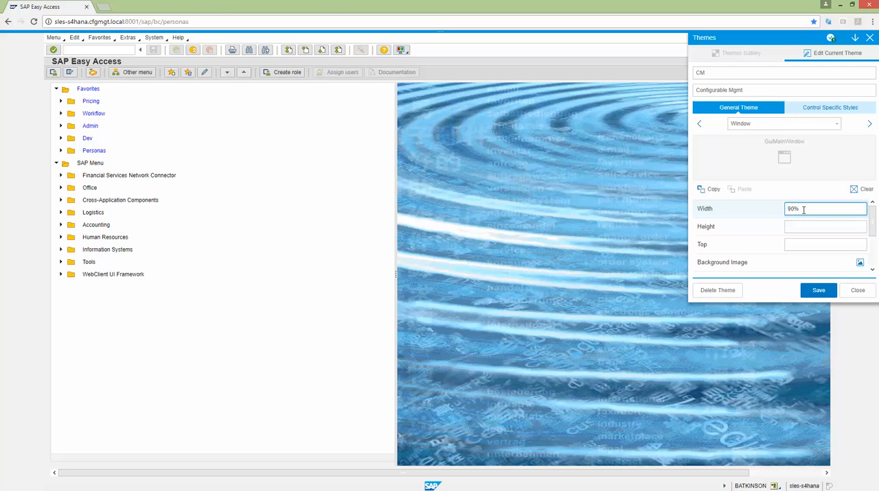
pyautogui.click(825, 226)
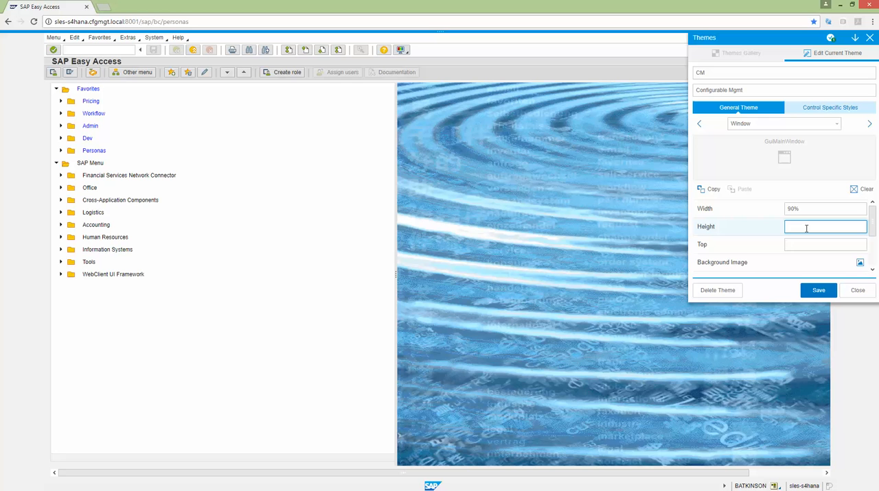
pyautogui.write('95')
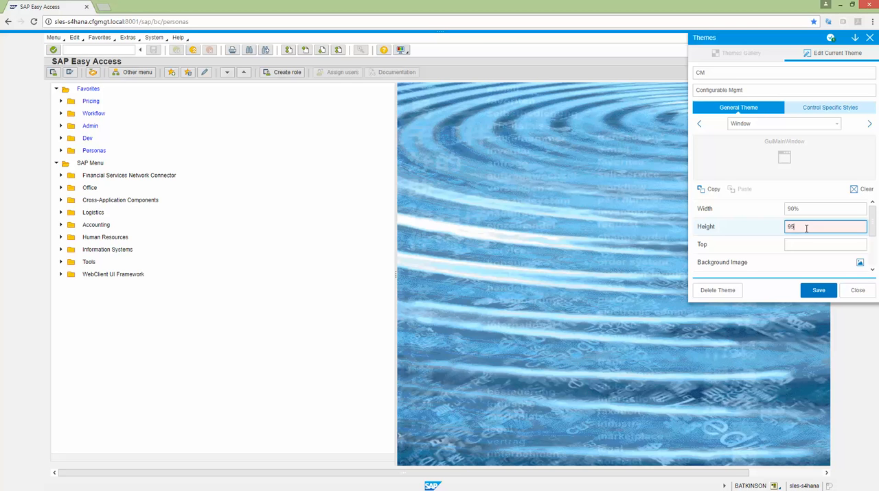
pyautogui.write('%')
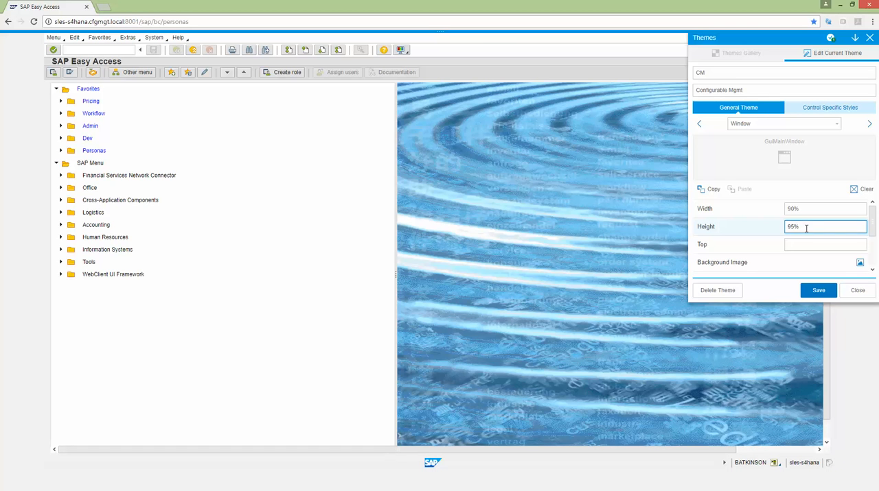
pyautogui.click(824, 244)
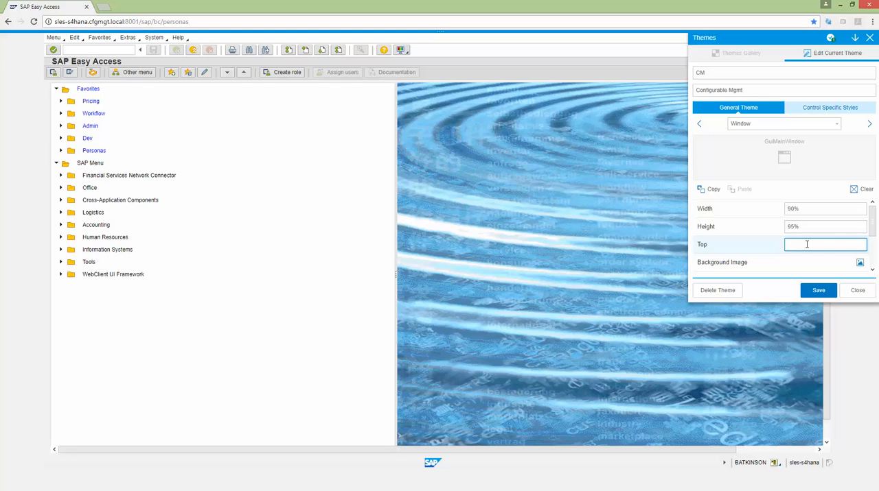
pyautogui.write('7%')
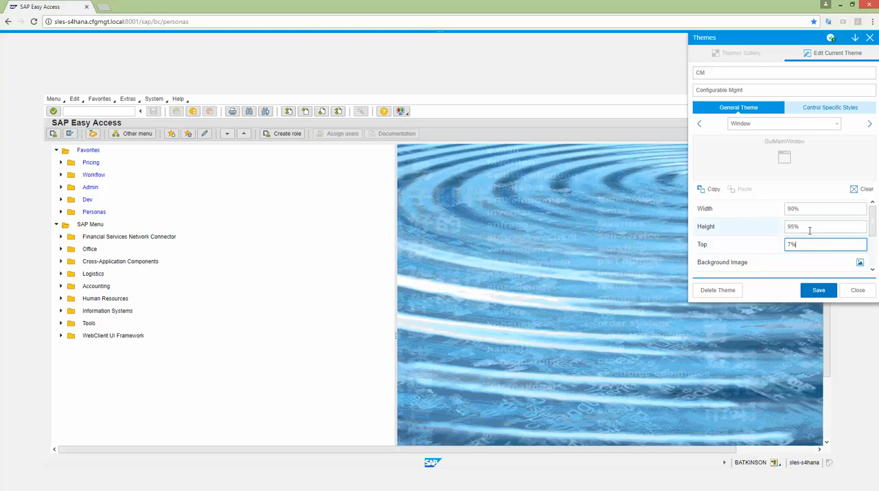
# - Revise the Window height from 95% to 97%
pyautogui.tripleClick(824, 227)
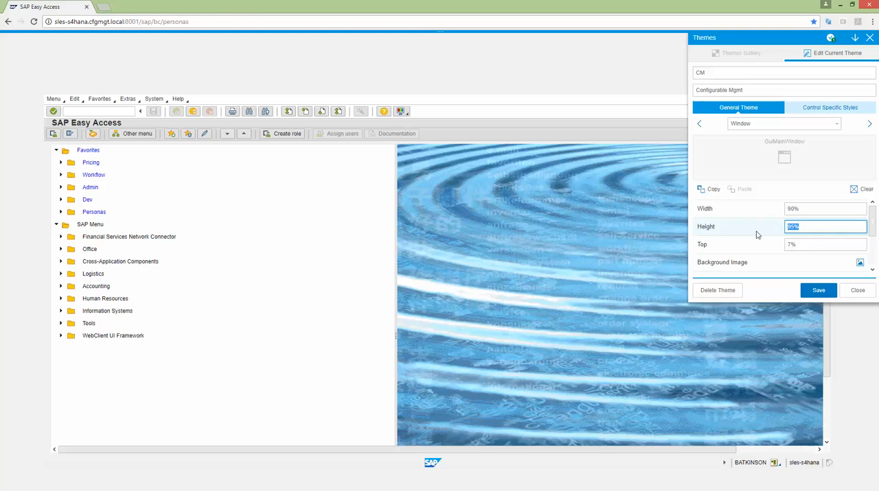
pyautogui.write('97')
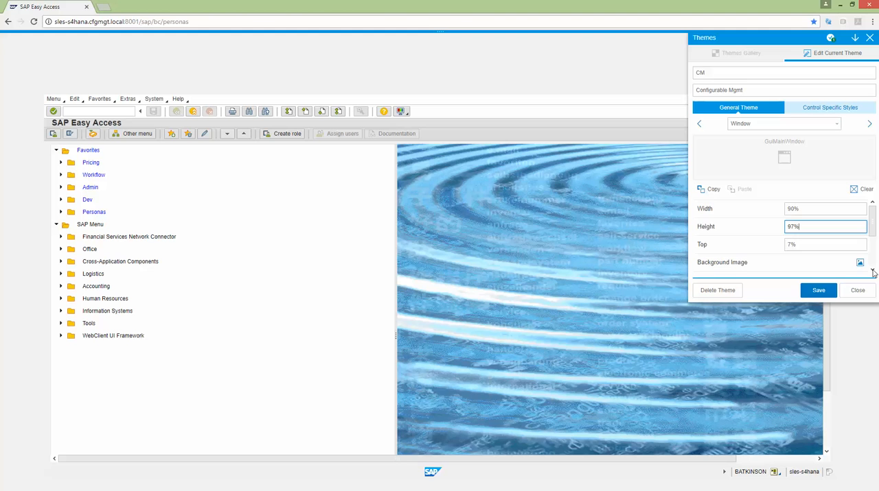
# - Set the Window background colour to white, rgba(255,255,255,1)
pyautogui.scroll(-3)
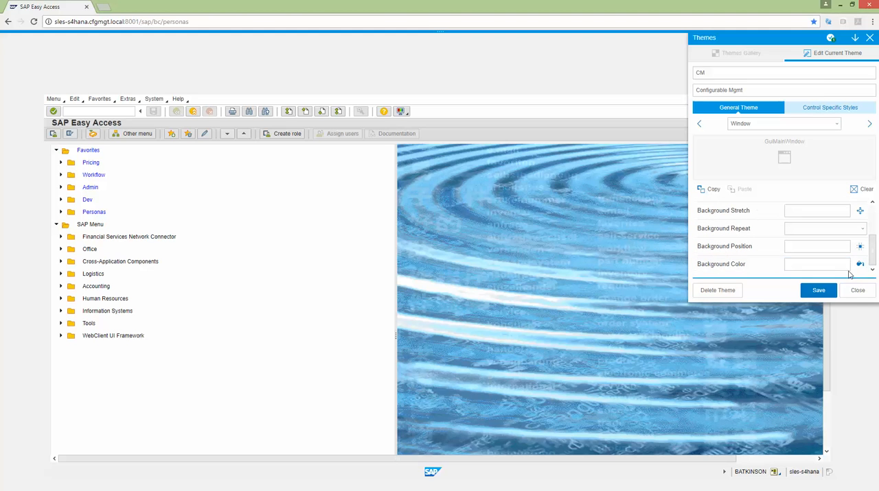
pyautogui.click(860, 263)
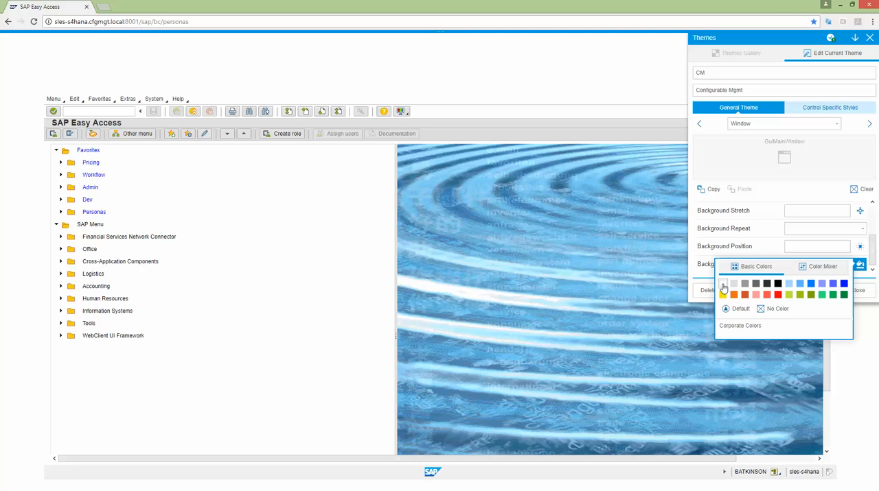
pyautogui.moveTo(725, 288)
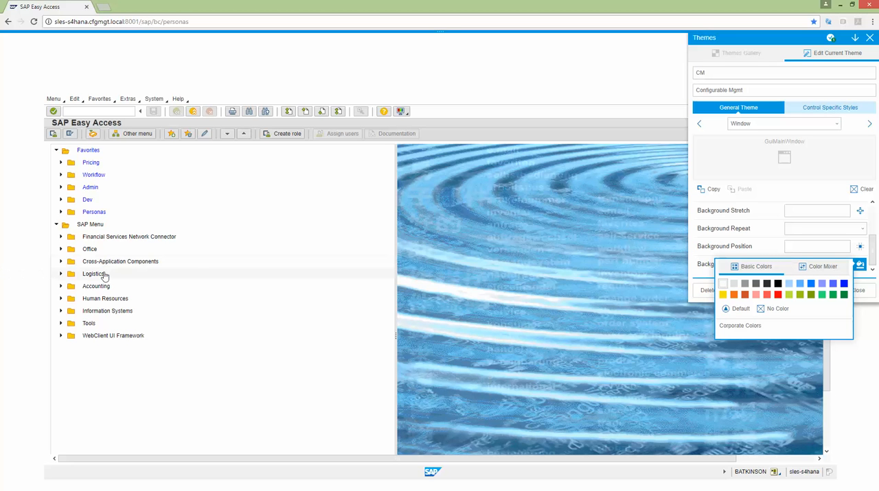
pyautogui.moveTo(515, 197)
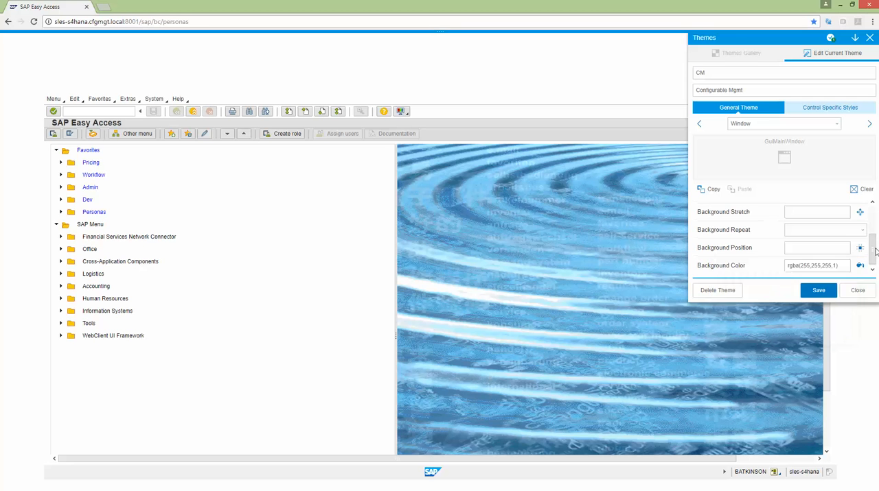
pyautogui.scroll(3)
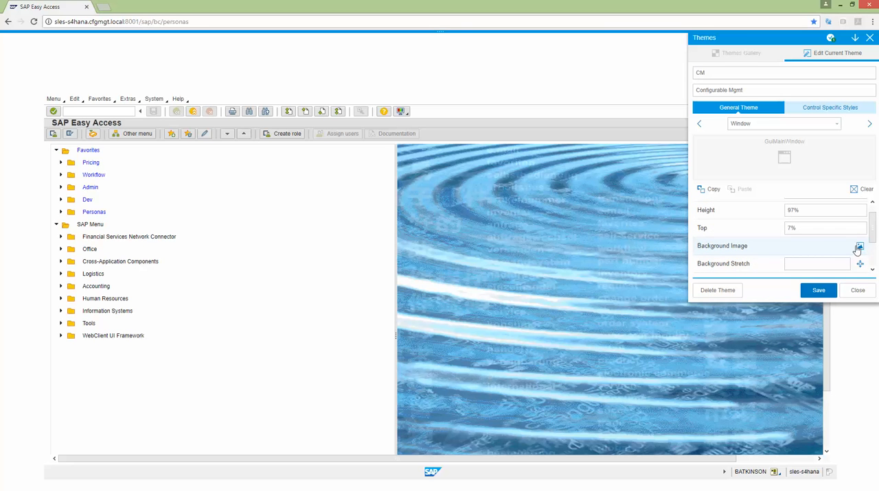
# - Choose cfg-logo-border.jpg from the gallery as the Window background image
pyautogui.click(859, 246)
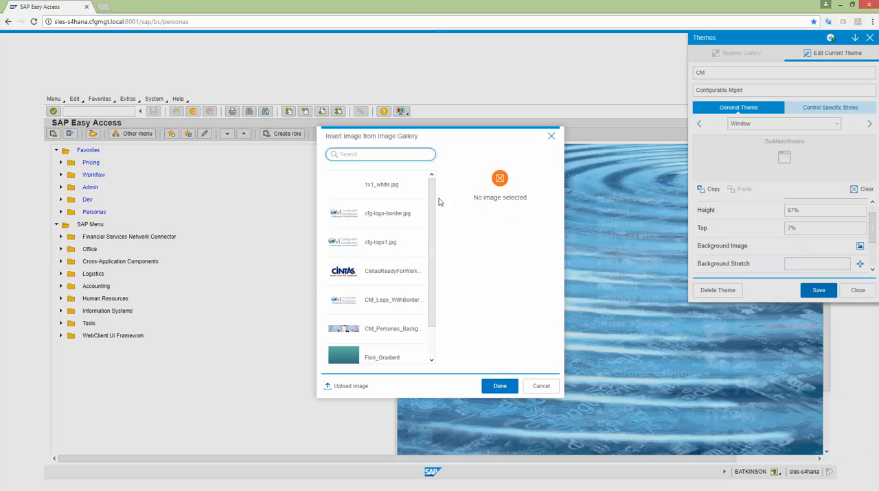
pyautogui.click(376, 214)
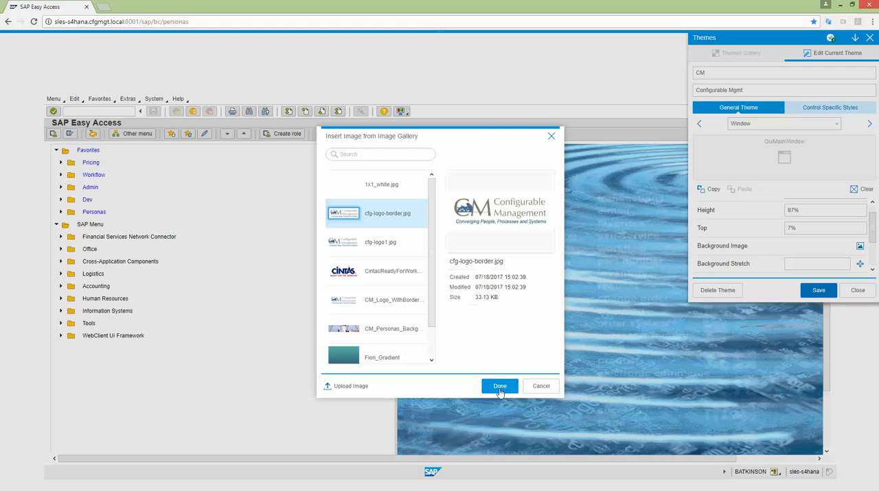
pyautogui.click(500, 385)
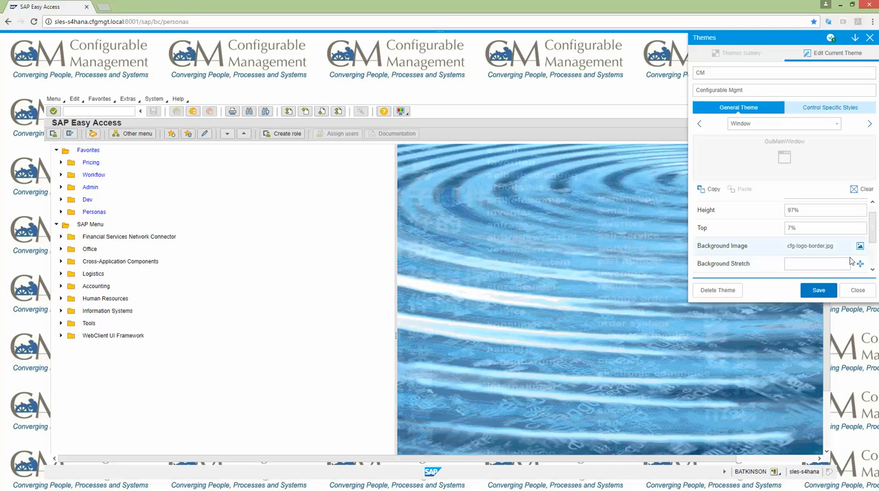
# - Set the background image repeat to no-repeat so the logo shows once
pyautogui.scroll(-3)
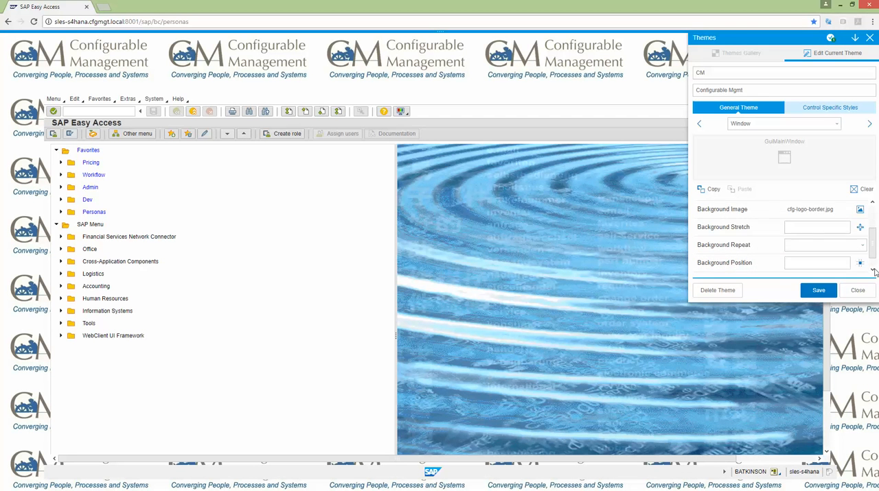
pyautogui.click(819, 290)
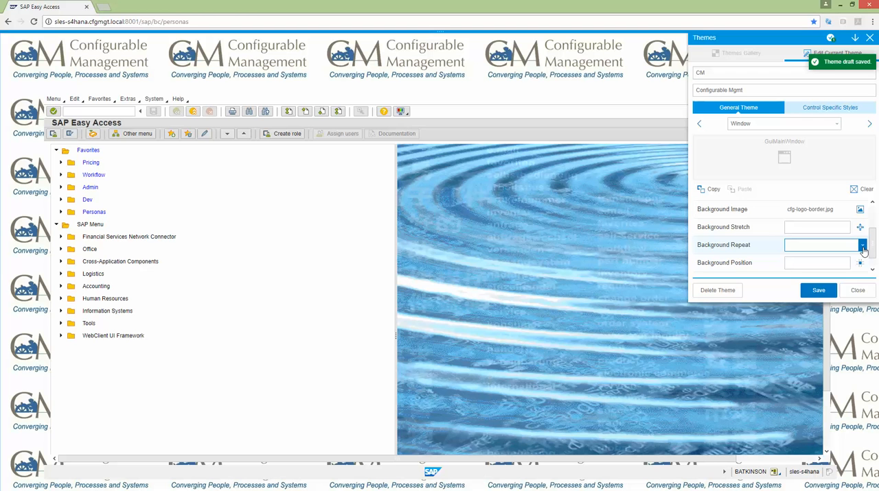
pyautogui.click(862, 244)
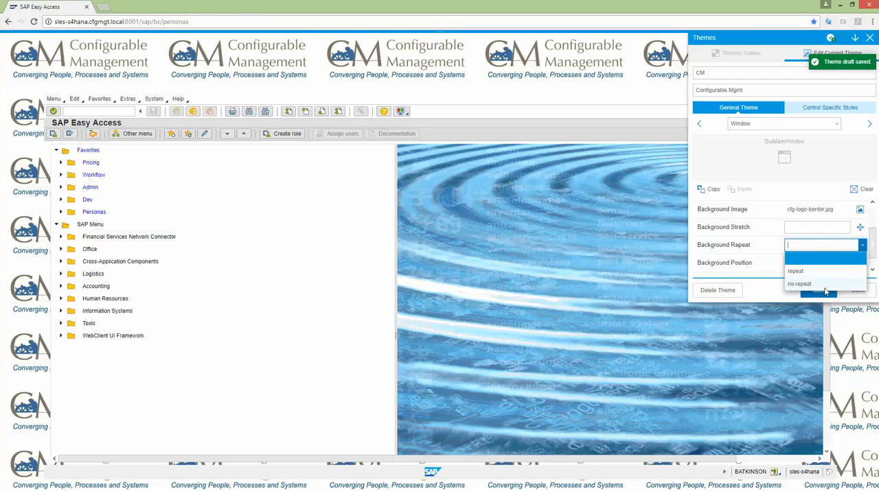
pyautogui.click(799, 283)
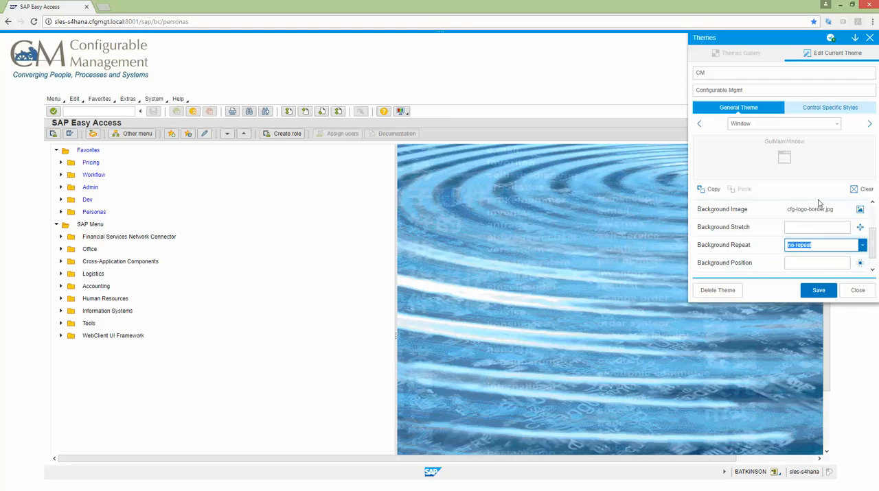
pyautogui.click(817, 264)
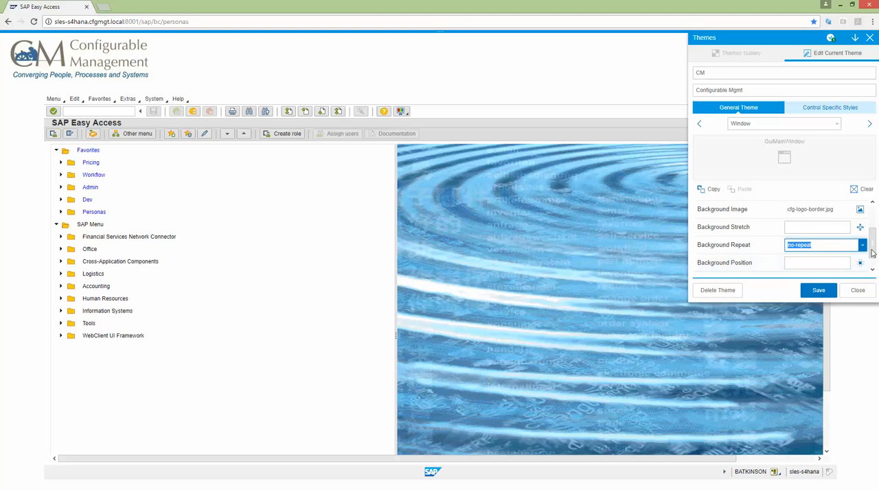
pyautogui.scroll(3)
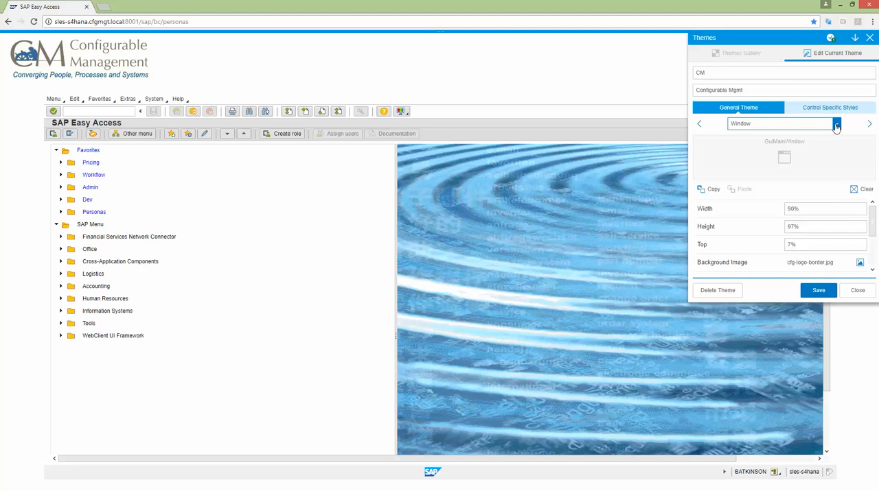
pyautogui.click(836, 124)
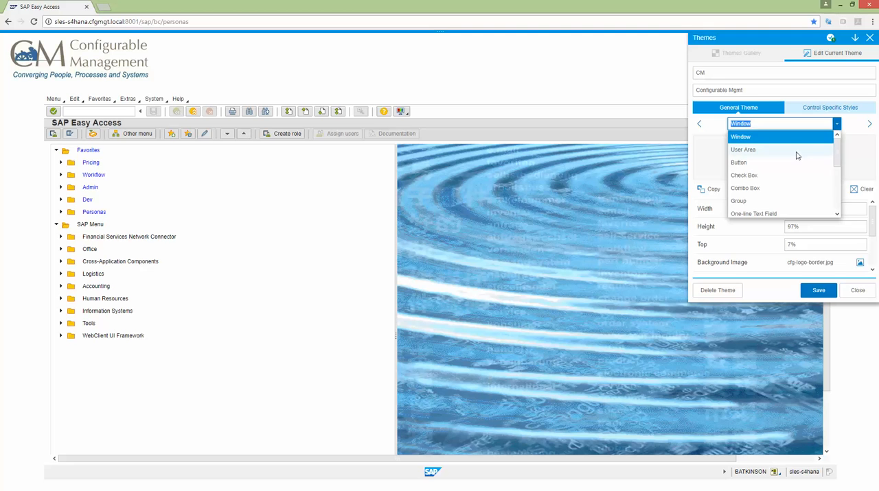
# - Switch to the User Area element and bring up its background colour choices
pyautogui.click(743, 150)
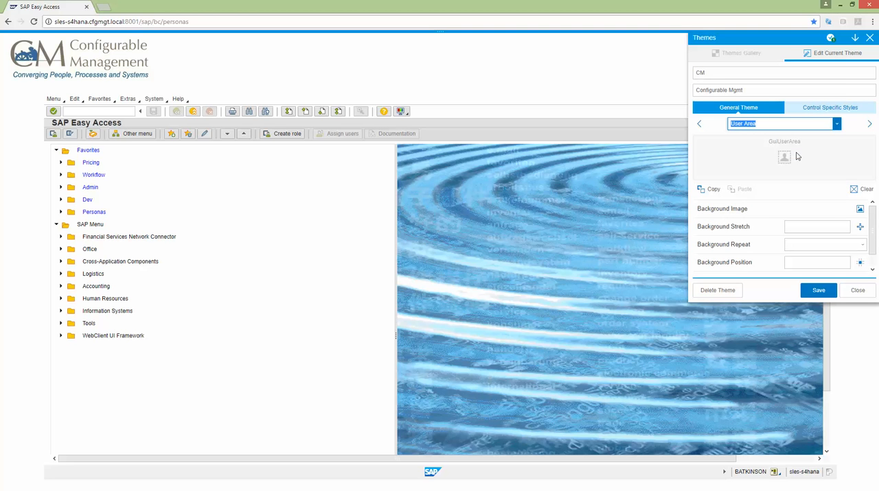
pyautogui.click(817, 226)
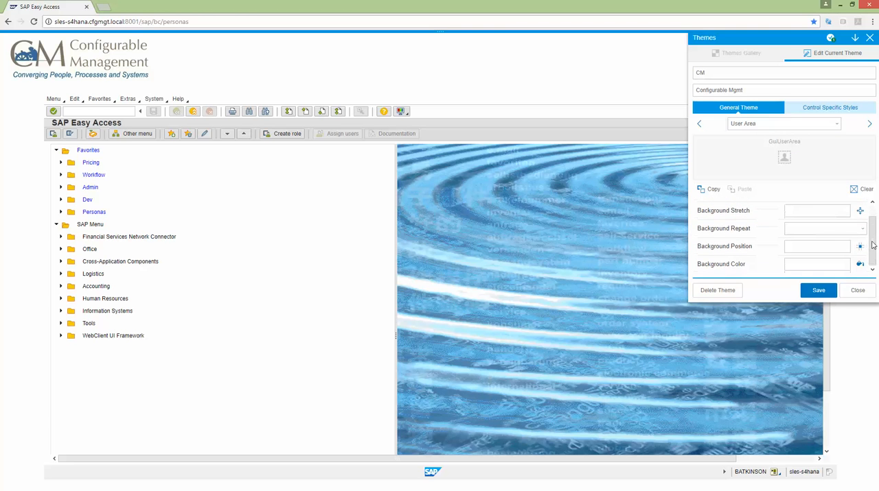
pyautogui.click(859, 264)
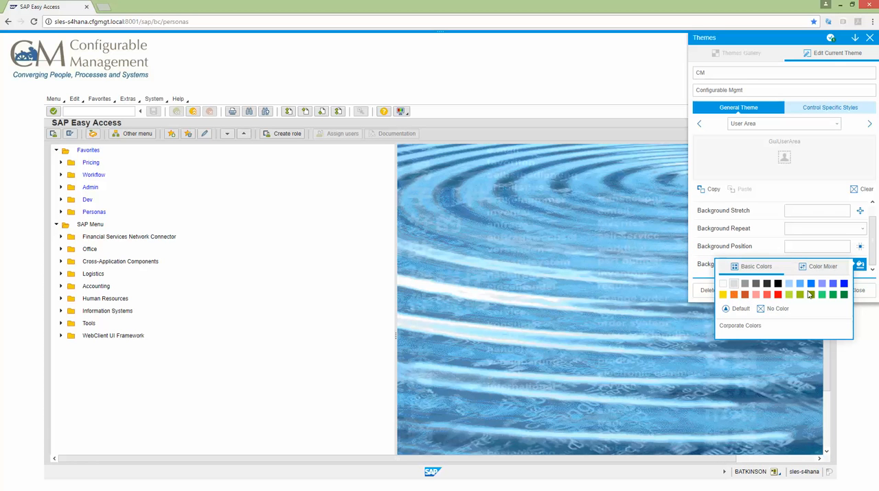
pyautogui.moveTo(431, 236)
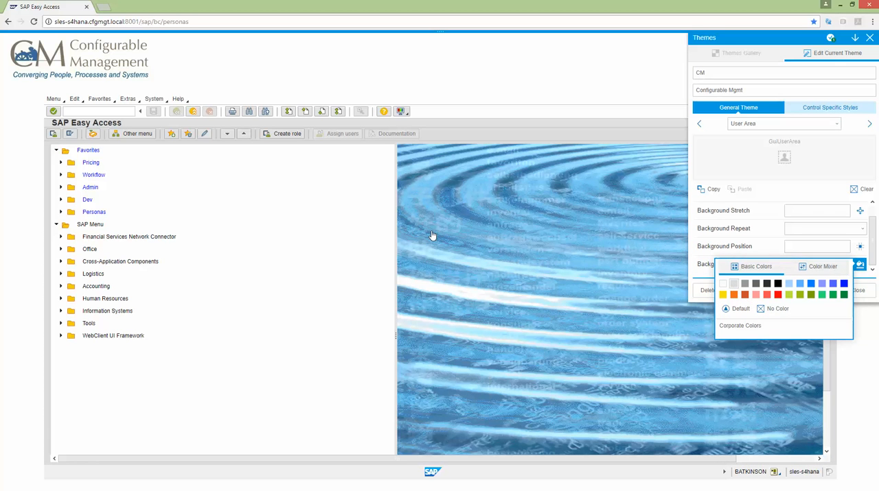
pyautogui.moveTo(379, 146)
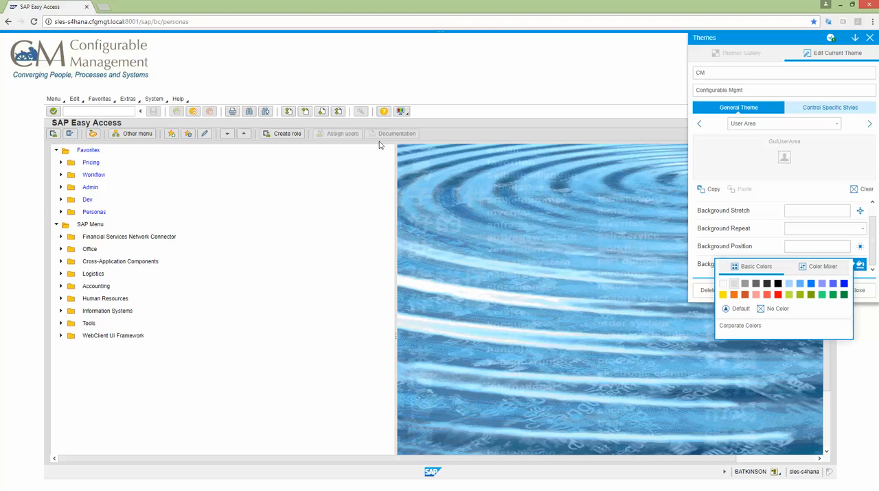
pyautogui.moveTo(443, 154)
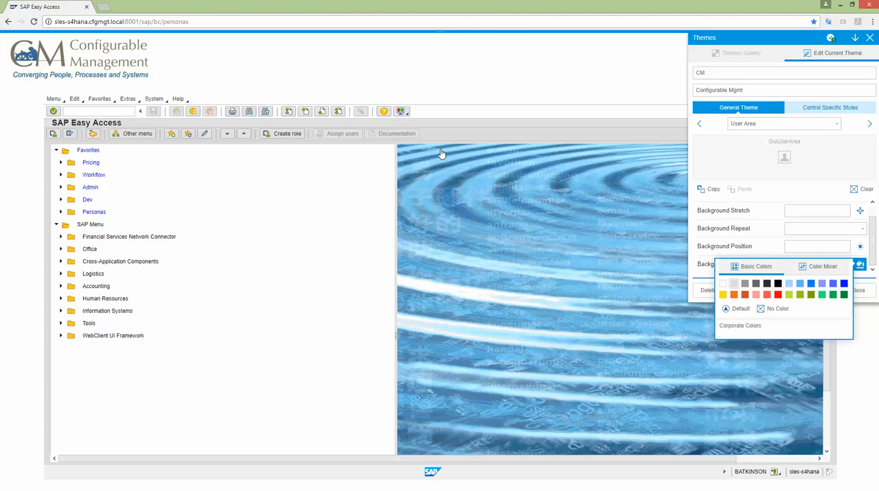
pyautogui.moveTo(451, 157)
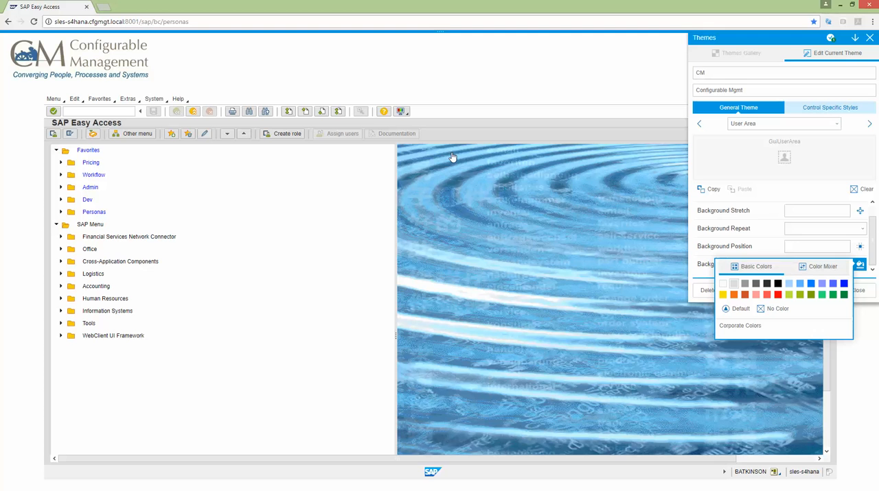
pyautogui.click(817, 228)
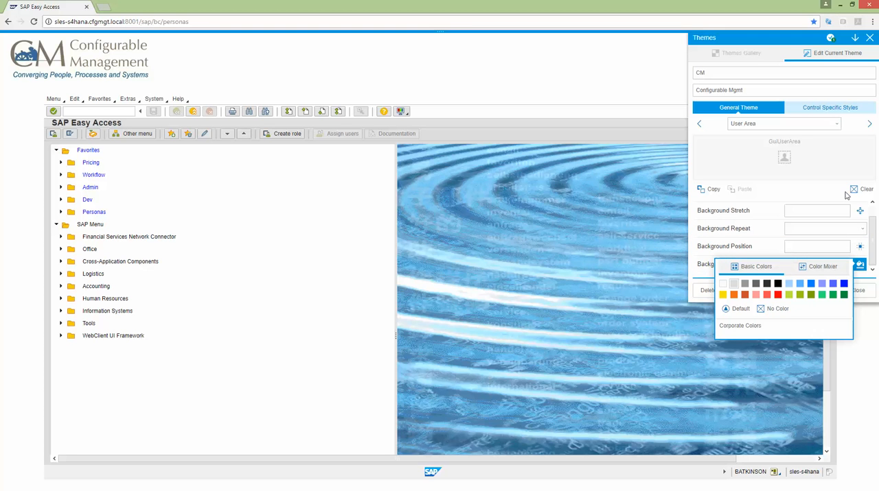
pyautogui.click(733, 283)
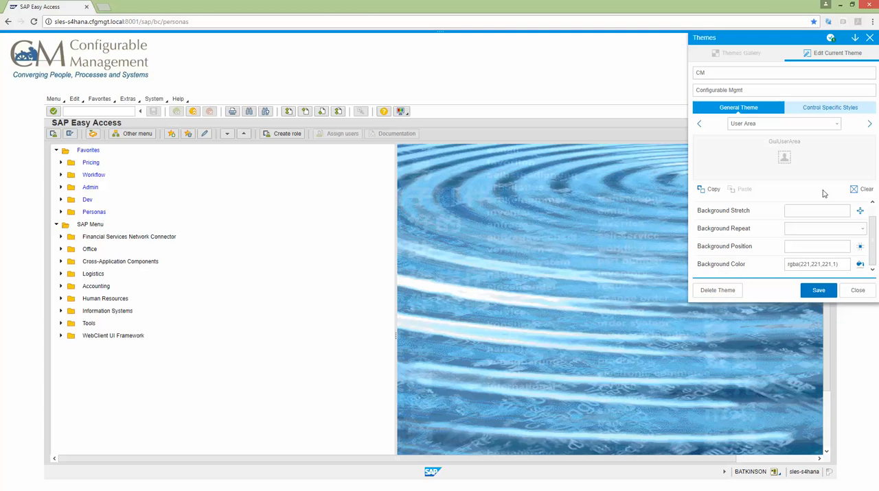
pyautogui.moveTo(714, 272)
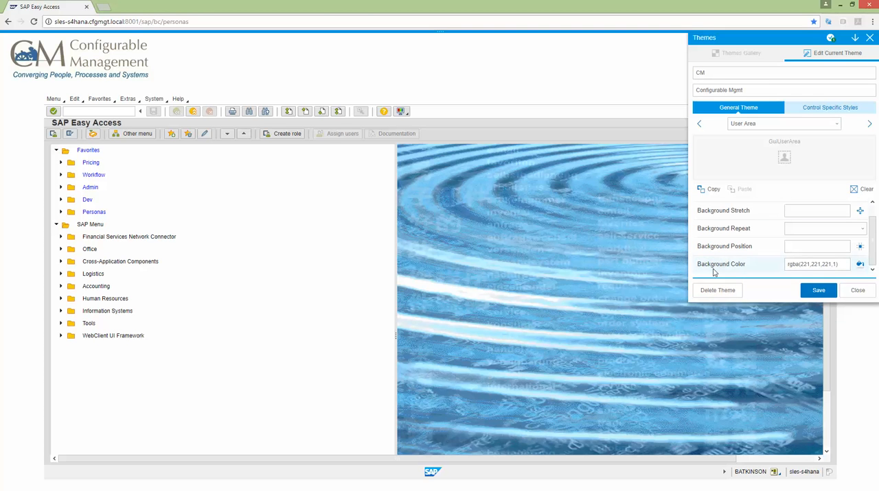
pyautogui.click(836, 124)
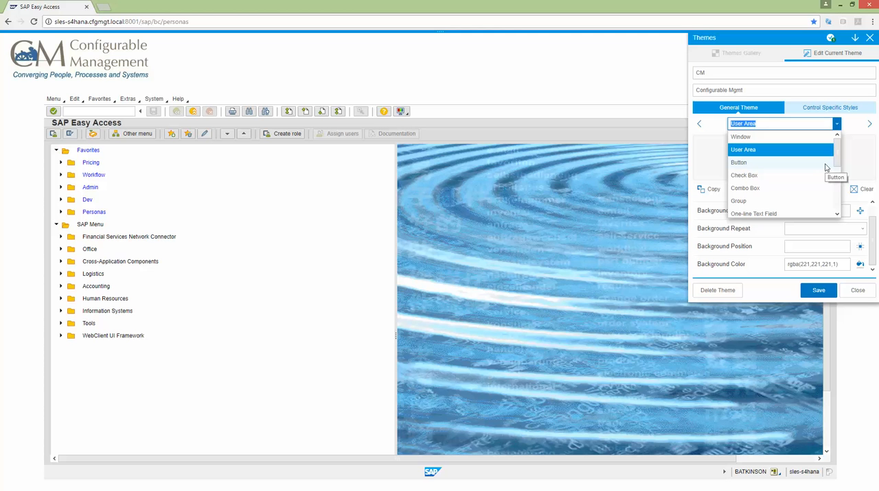
pyautogui.scroll(-3)
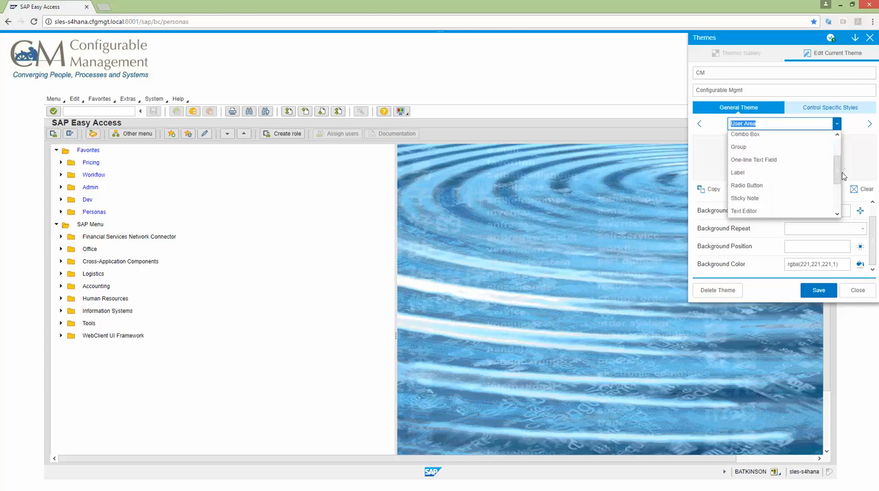
pyautogui.scroll(-3)
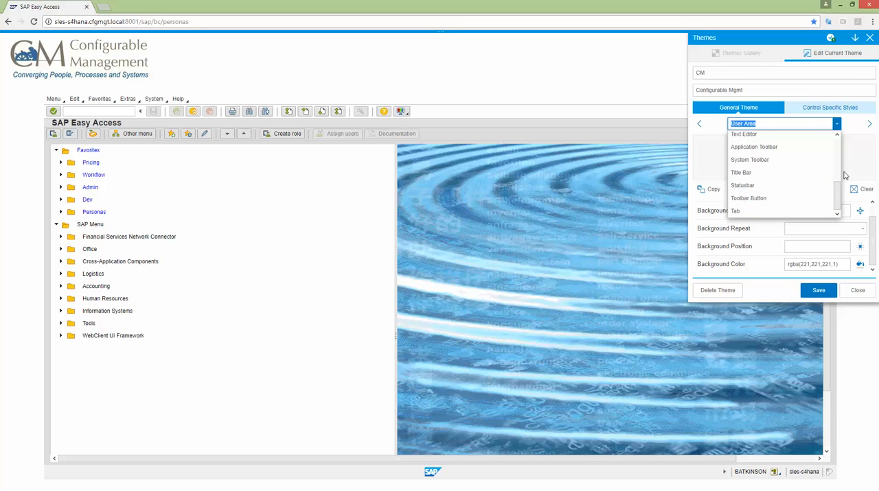
pyautogui.moveTo(796, 305)
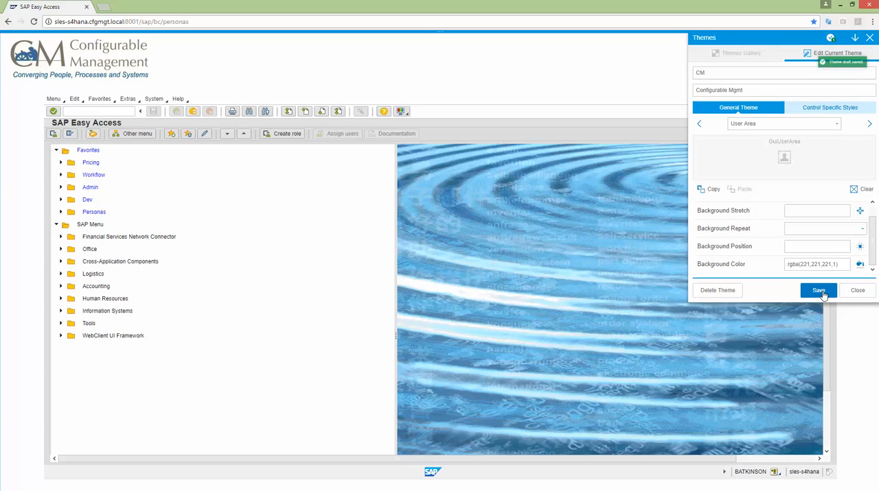
# - Save the CM theme, return to the Themes gallery and close the panel
pyautogui.click(818, 291)
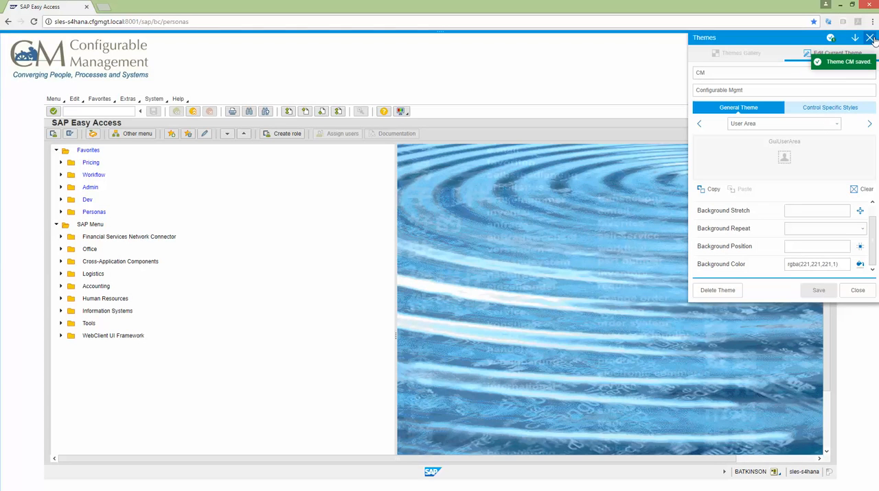
pyautogui.click(741, 52)
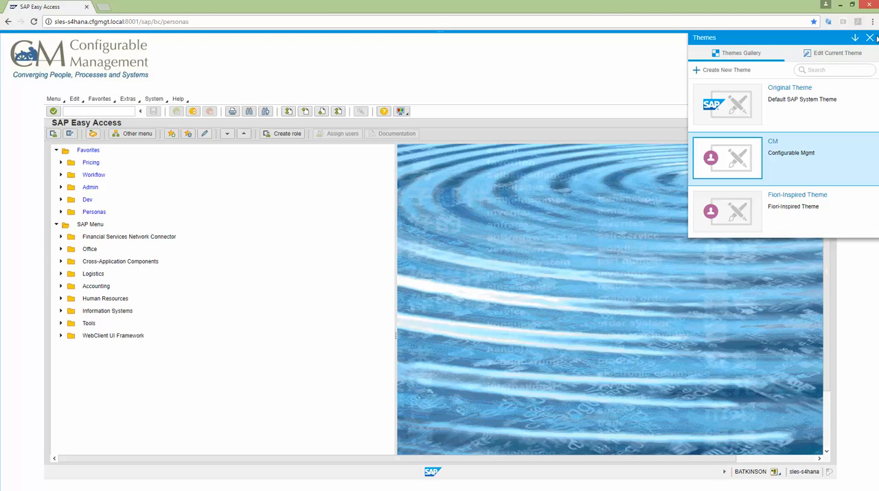
pyautogui.click(869, 37)
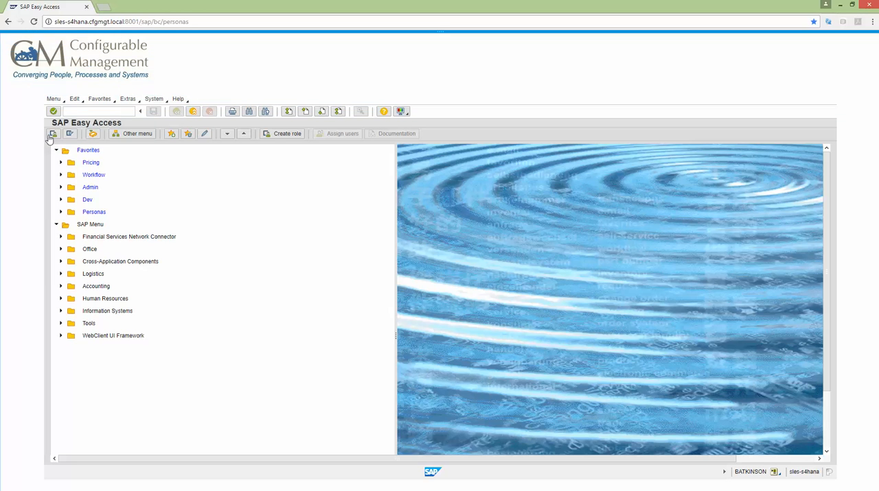
# - Enter a VA transaction code to open Create Sales Document and check its grey background
pyautogui.click(96, 111)
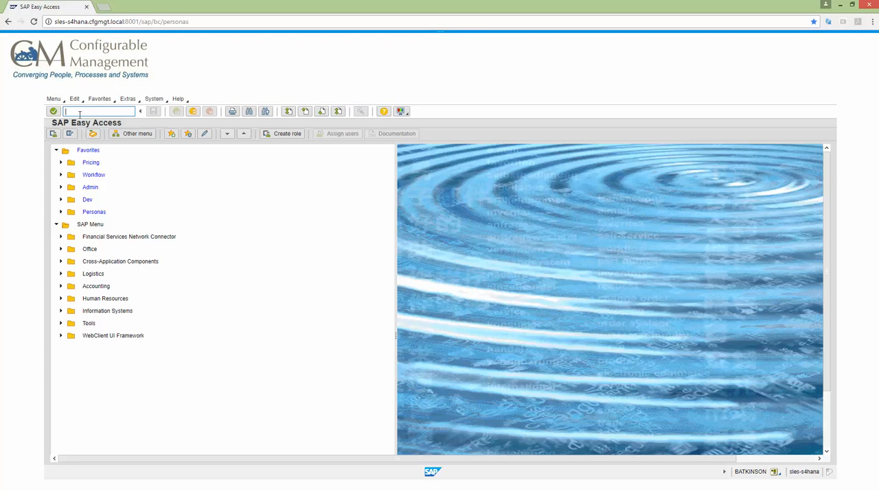
pyautogui.write('va')
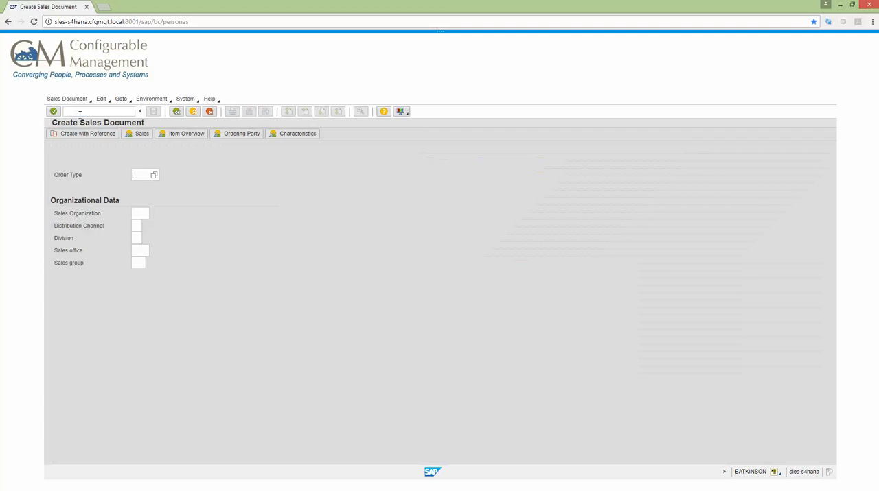
pyautogui.moveTo(479, 331)
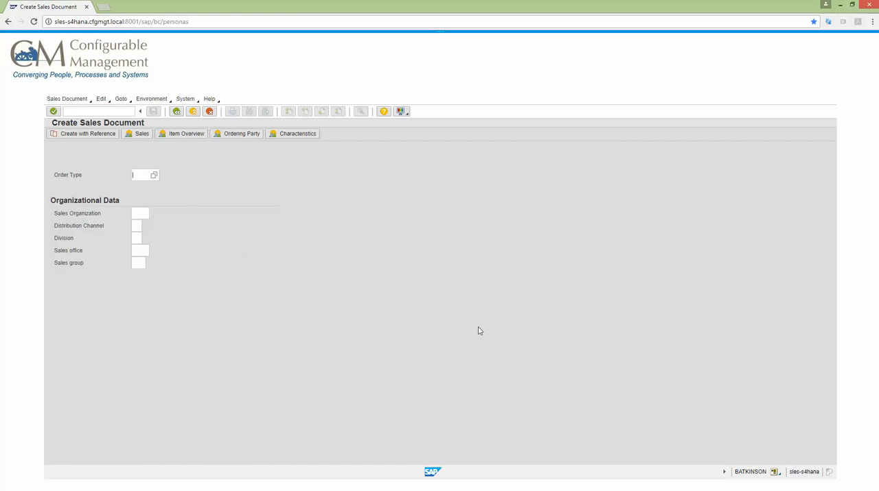
pyautogui.moveTo(215, 162)
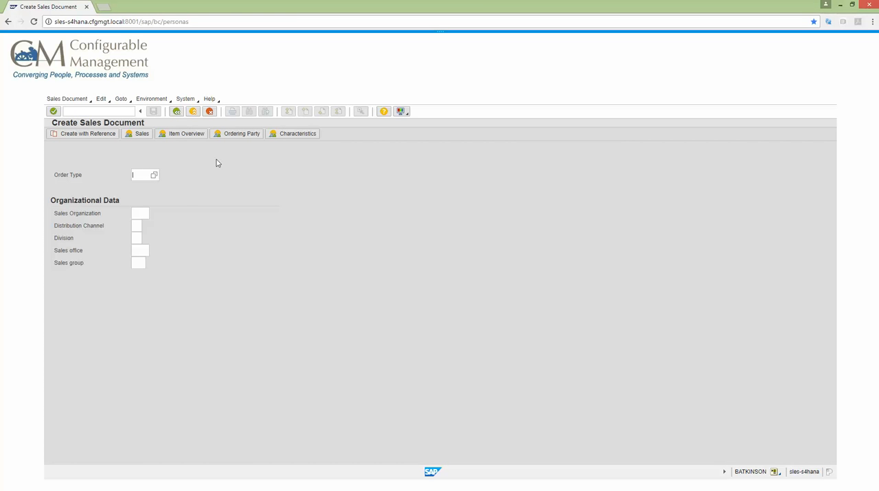
pyautogui.moveTo(206, 146)
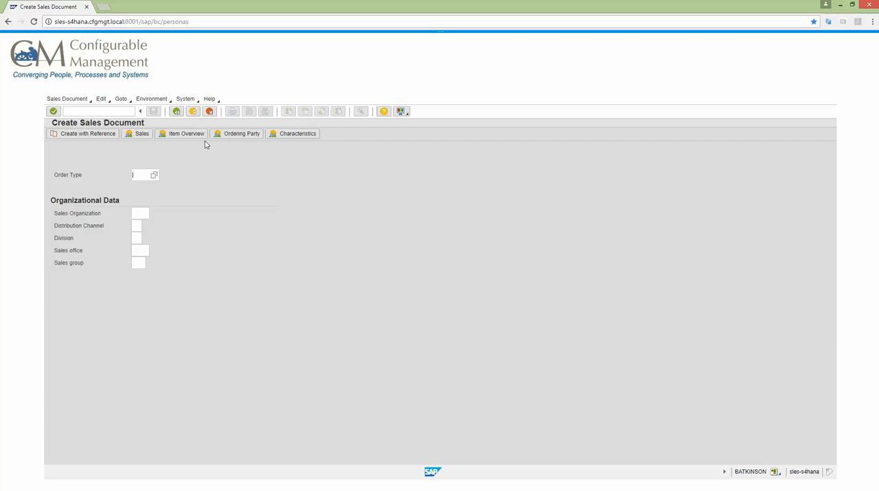
pyautogui.click(99, 111)
pyautogui.write('/')
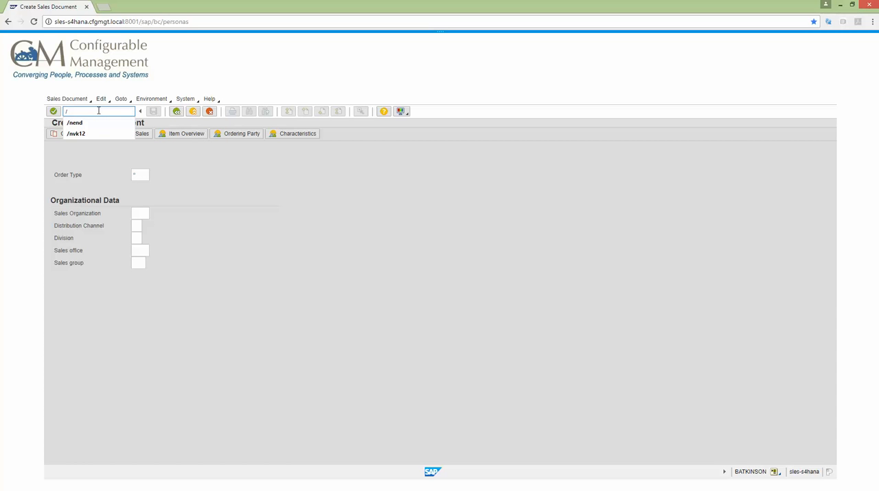
# - Enter a /n transaction code to open Create Functional Location: Initial Screen
pyautogui.write('n')
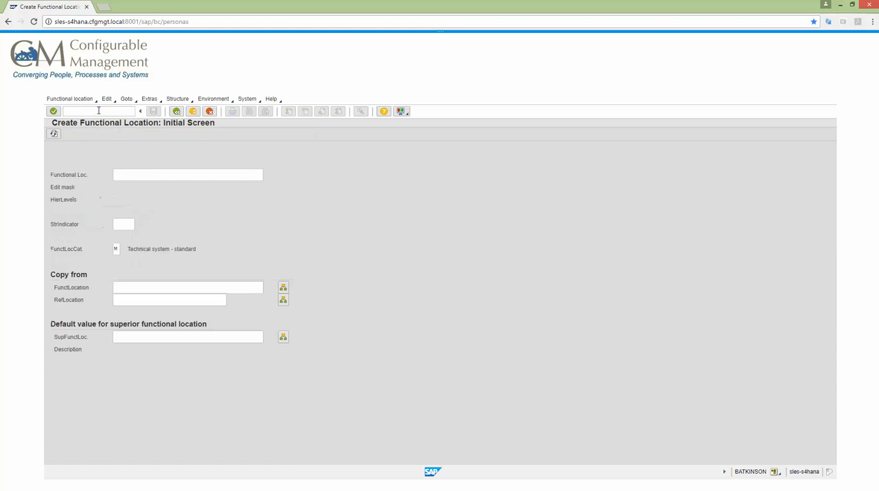
pyautogui.moveTo(267, 66)
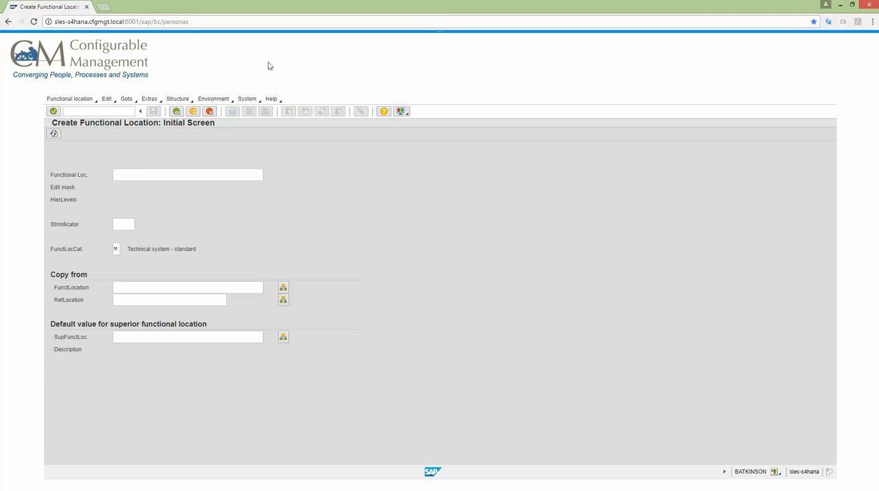
pyautogui.click(187, 174)
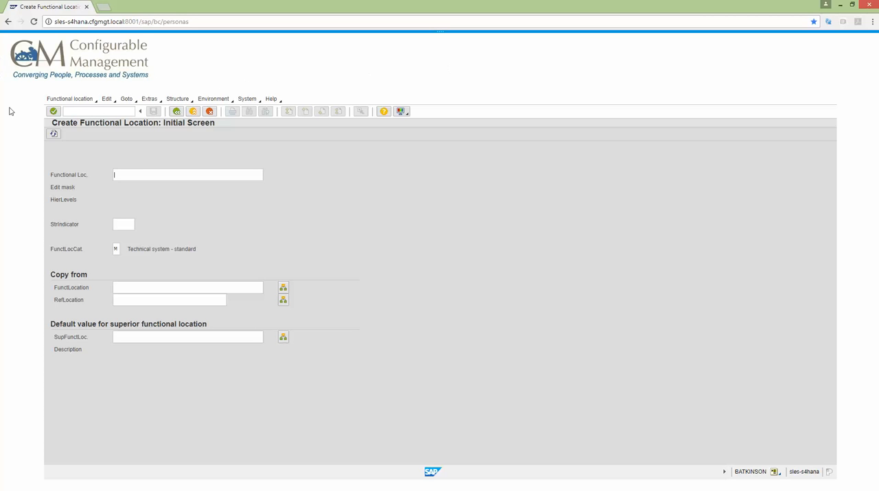
pyautogui.moveTo(94, 75)
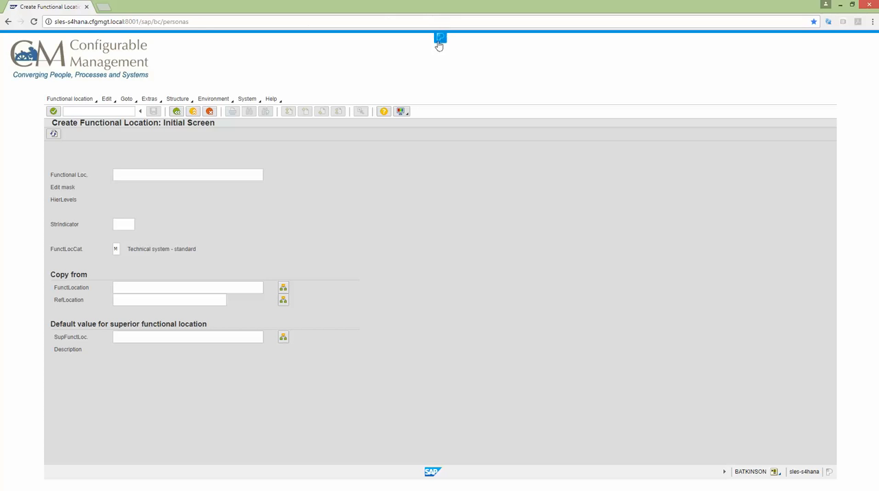
pyautogui.click(852, 74)
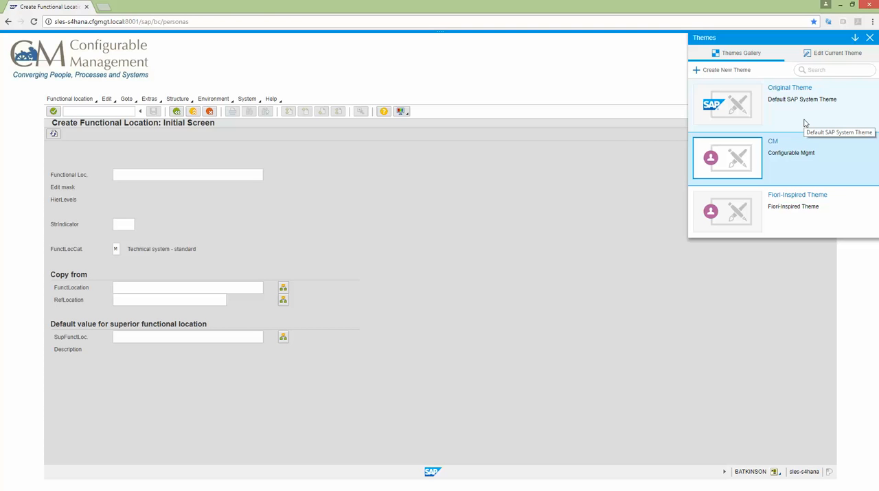
pyautogui.moveTo(821, 83)
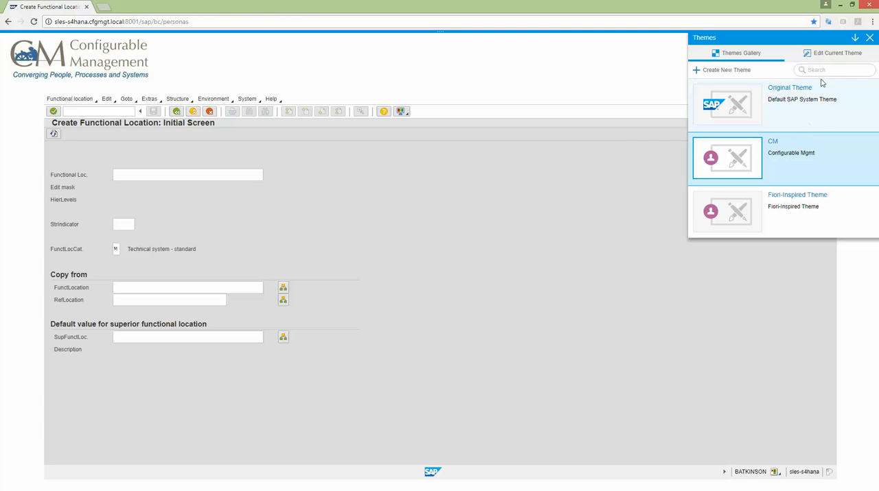
pyautogui.moveTo(845, 95)
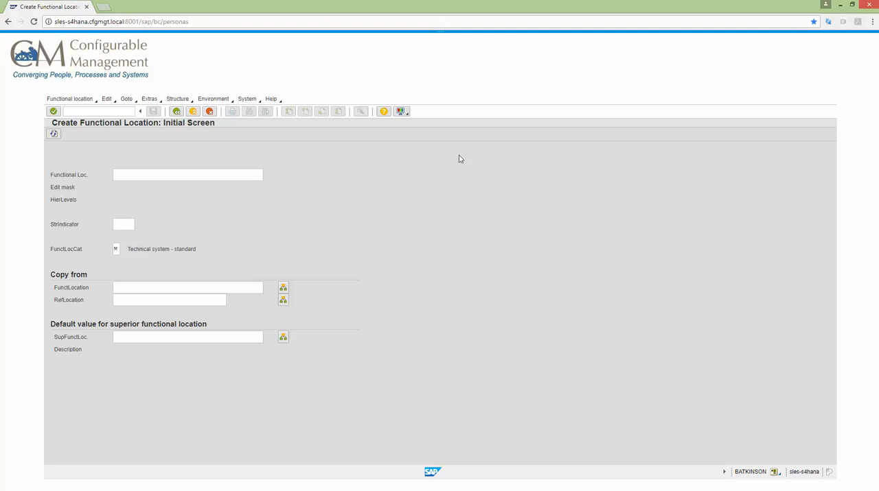
pyautogui.click(187, 174)
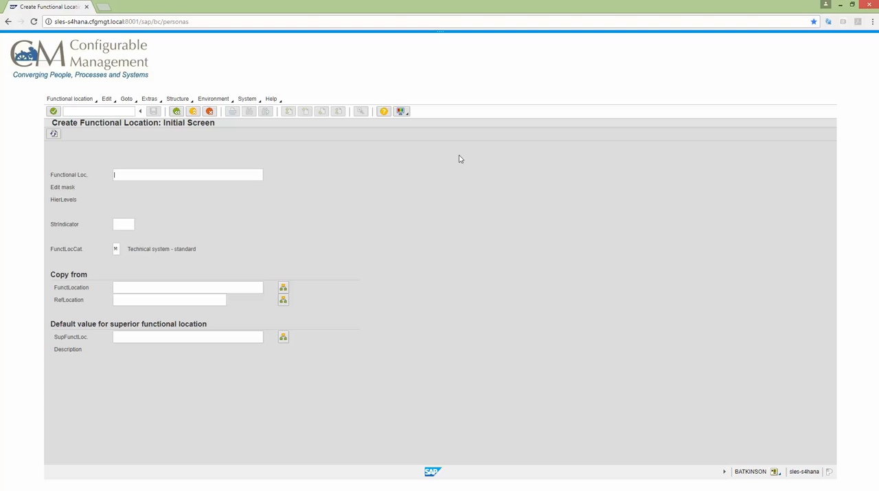